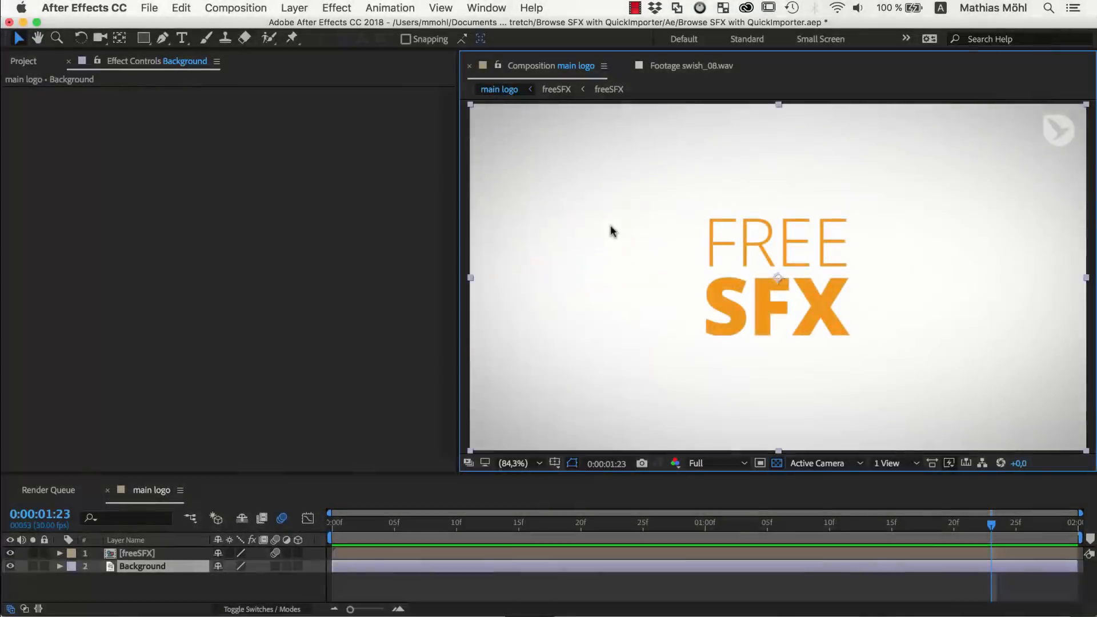
# Step: Apply Squash and Stretch Free's Zoom In Rotate with Swish 1, then select blowing_air_01.wav
pyautogui.click(486, 7)
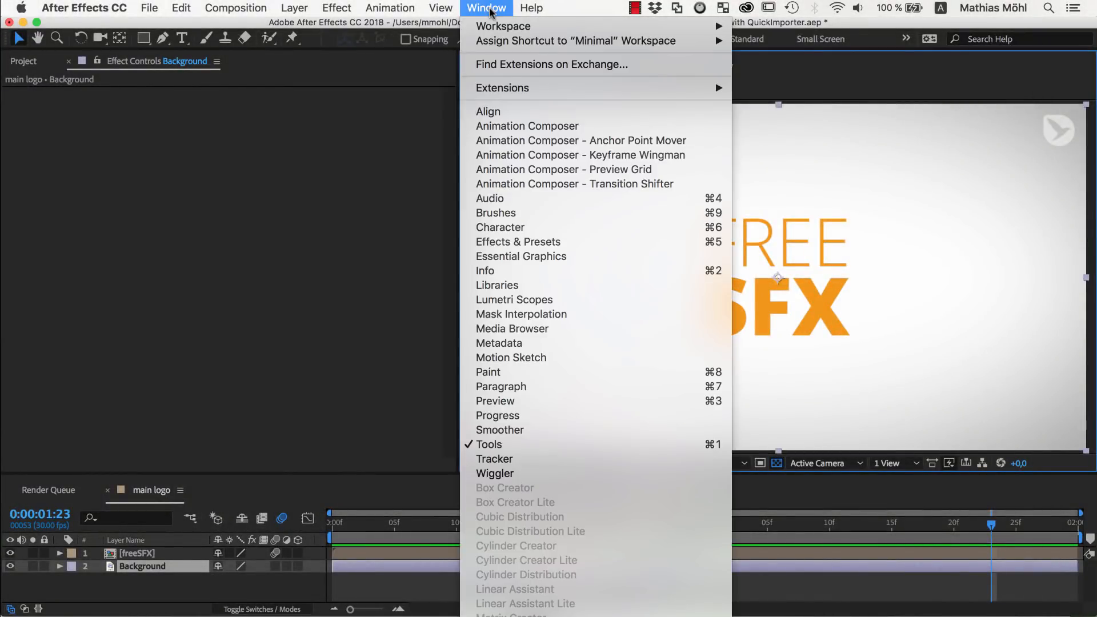
pyautogui.moveTo(502, 87)
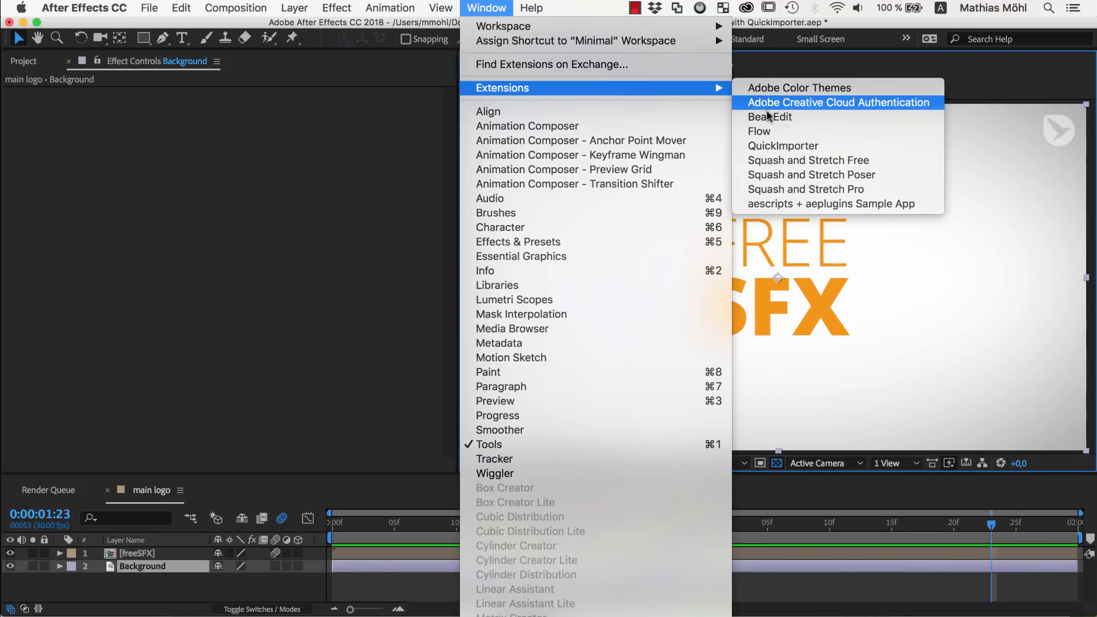
pyautogui.moveTo(809, 160)
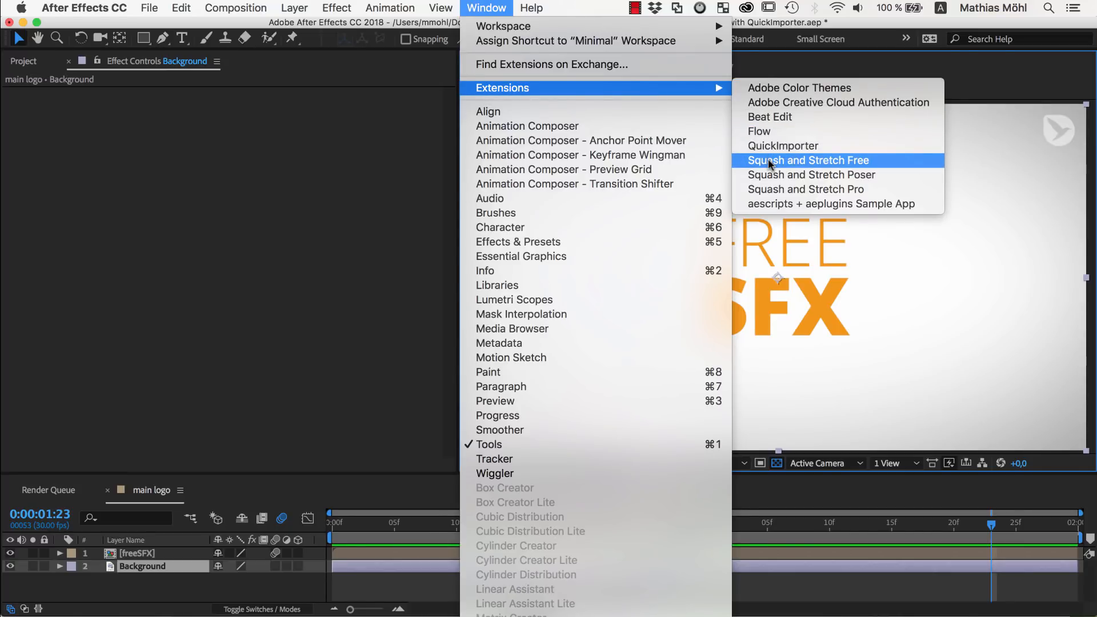
pyautogui.click(809, 159)
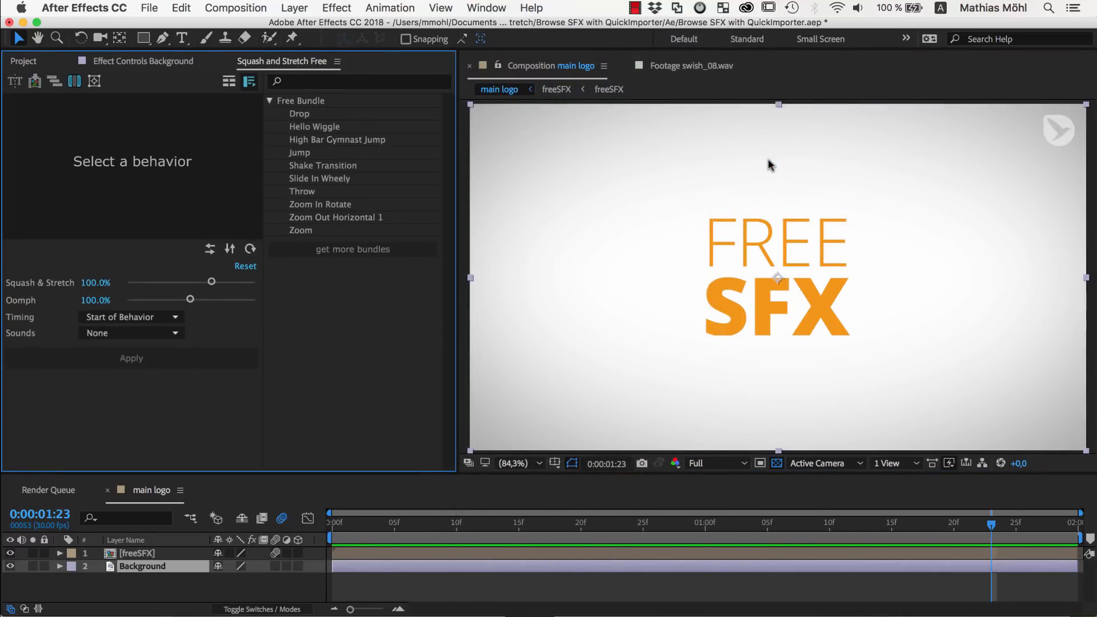
pyautogui.moveTo(318, 210)
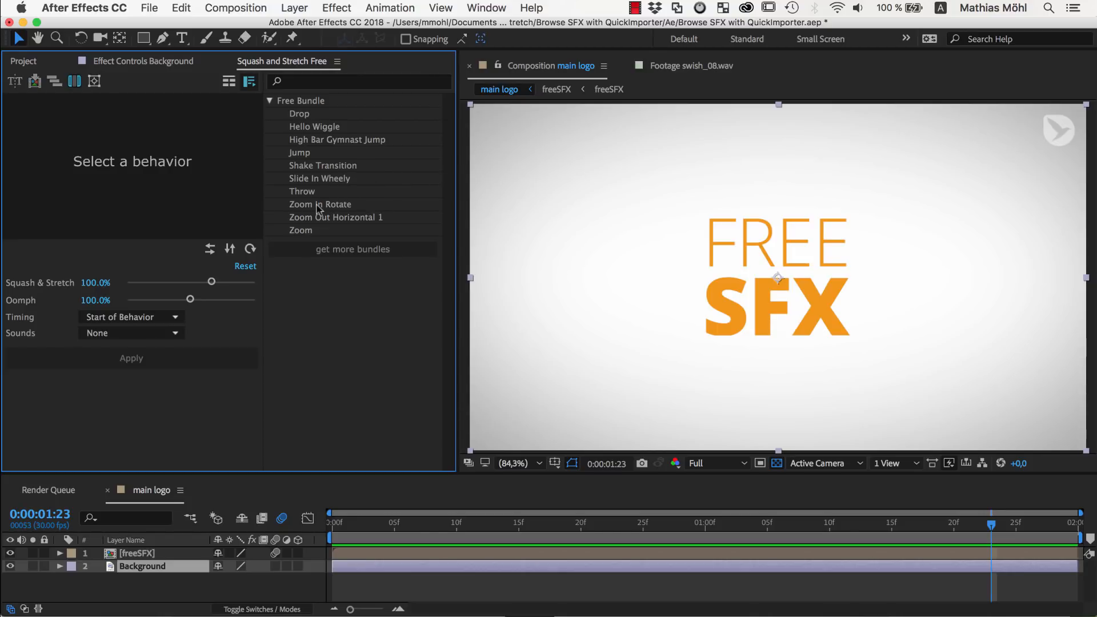
pyautogui.click(320, 204)
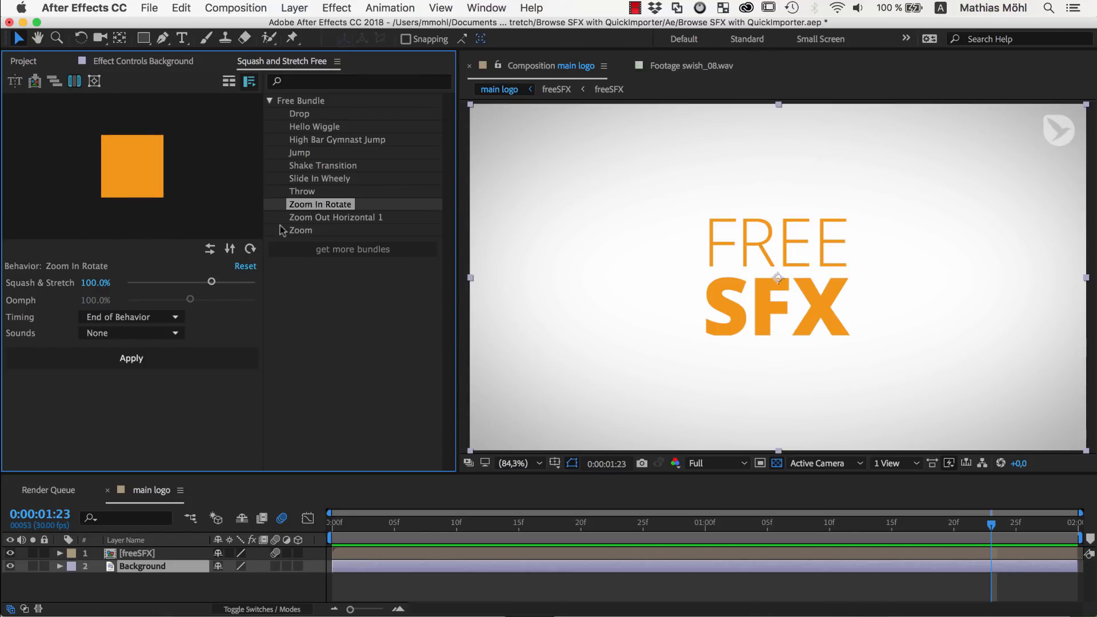
pyautogui.click(131, 333)
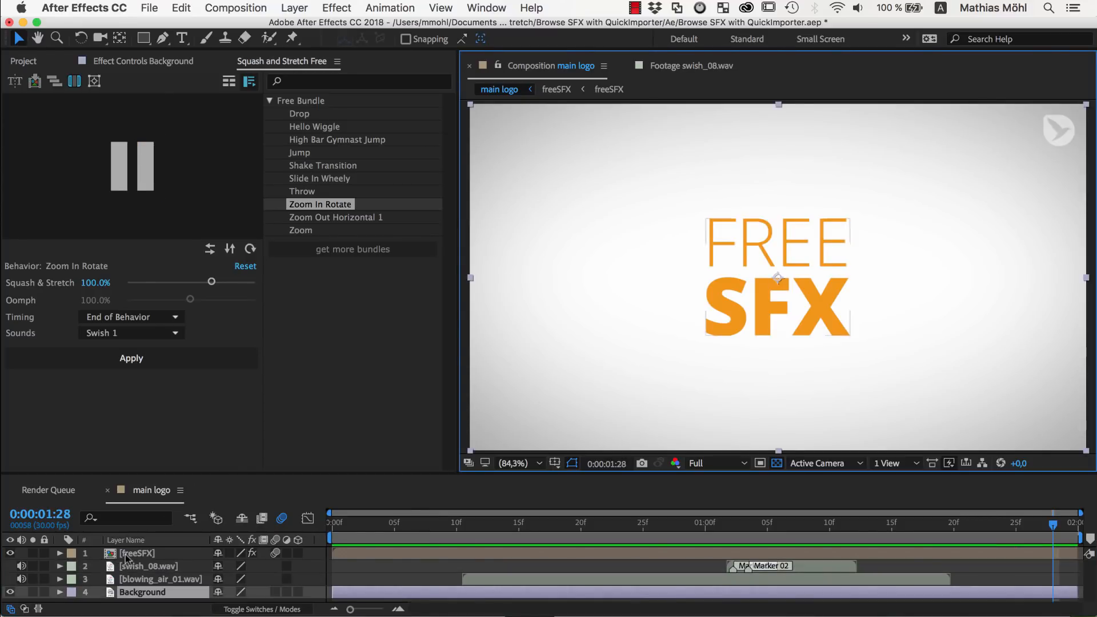
pyautogui.click(161, 579)
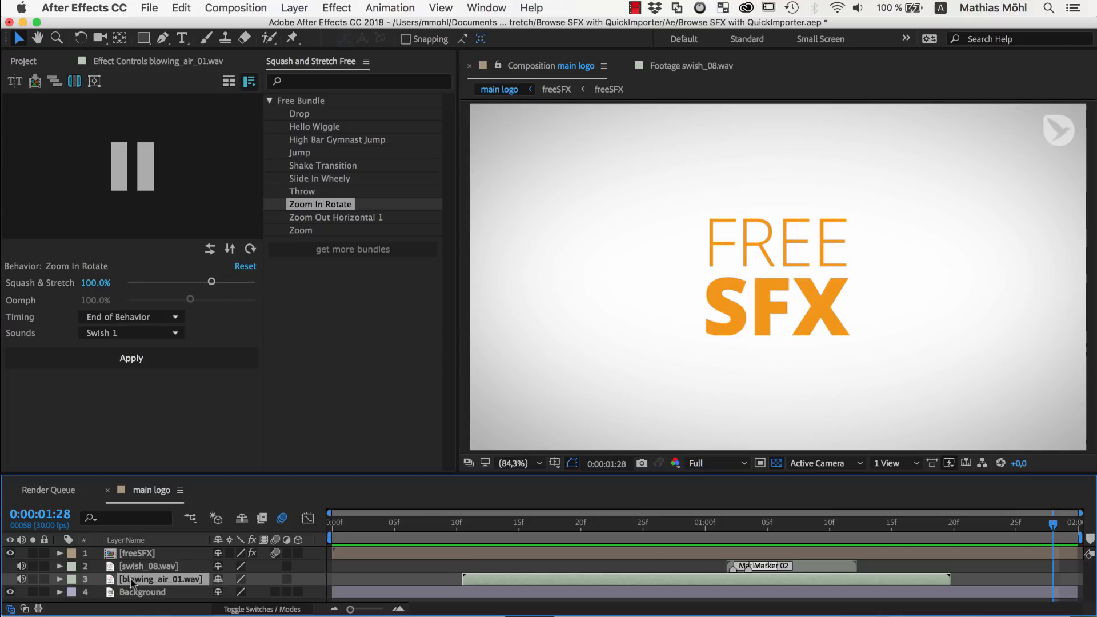
pyautogui.moveTo(180, 401)
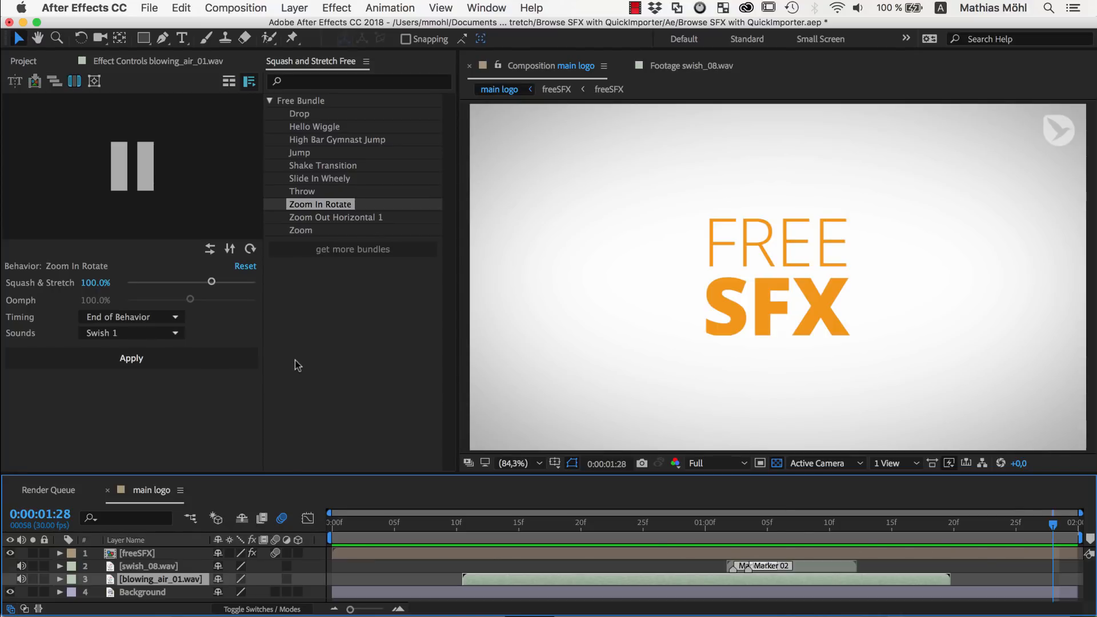
# Step: Open Squash and Stretch Free's preferences and reveal its Bundles folder in Finder
pyautogui.click(366, 61)
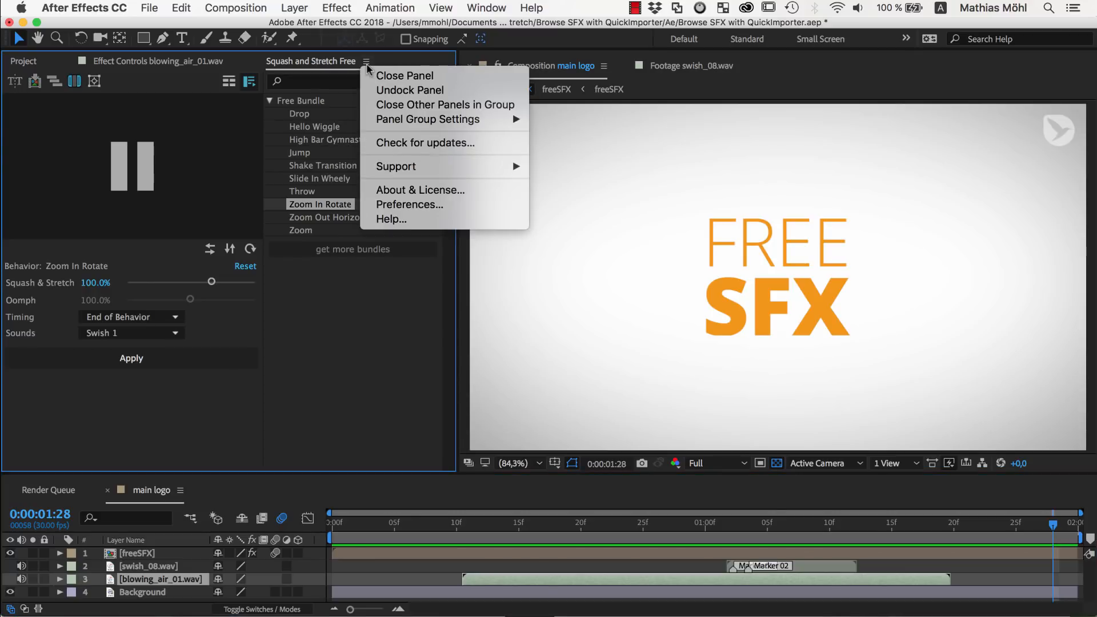
pyautogui.moveTo(410, 205)
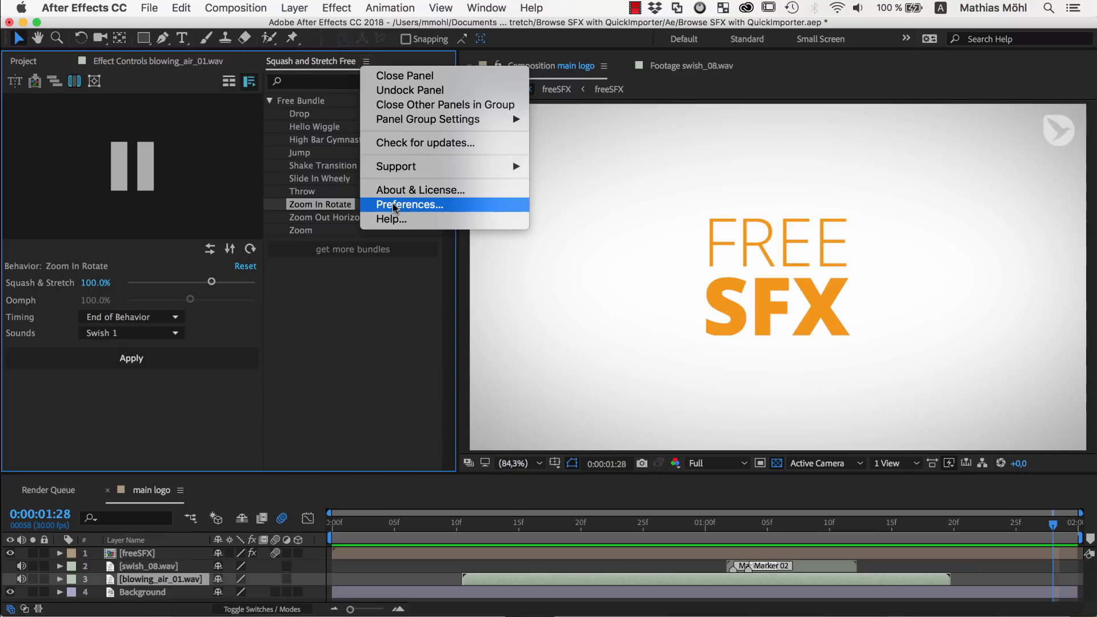
pyautogui.click(410, 204)
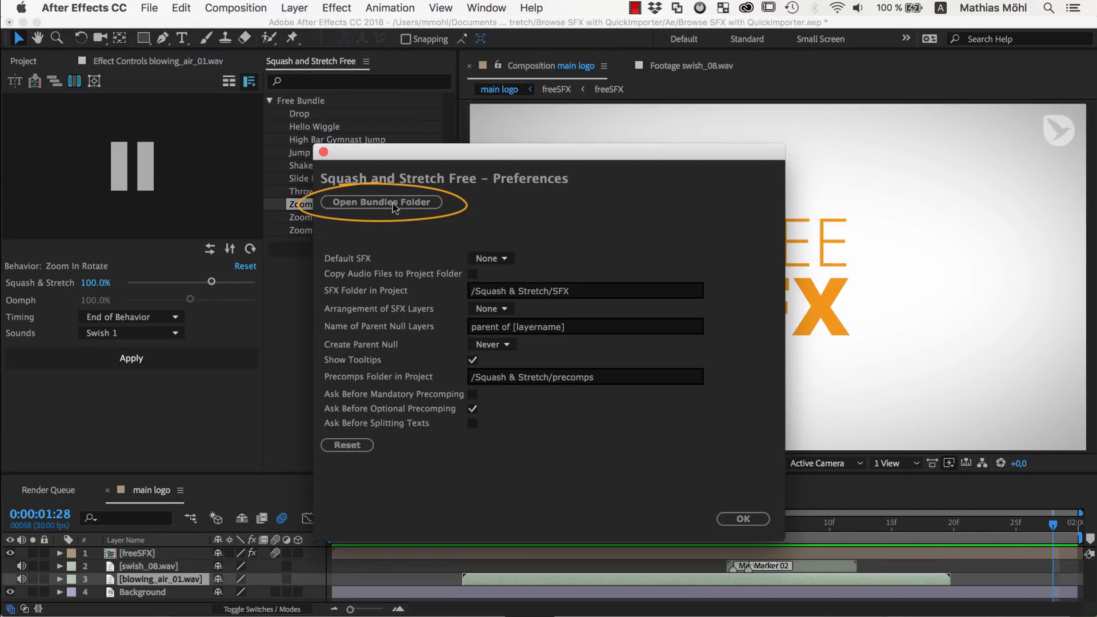
pyautogui.click(381, 201)
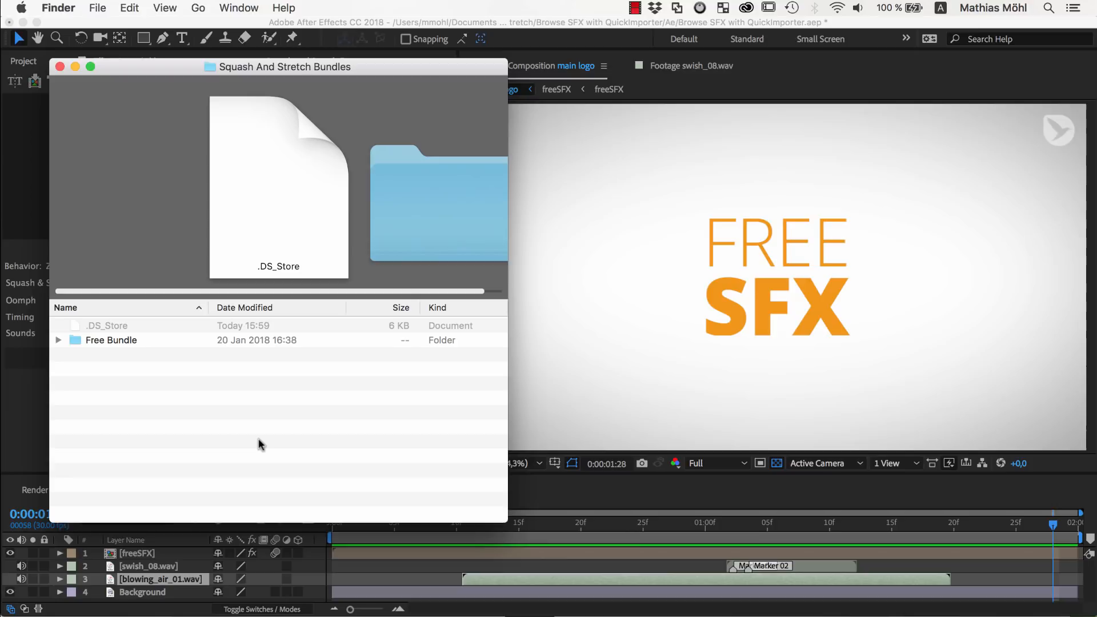
pyautogui.moveTo(164, 359)
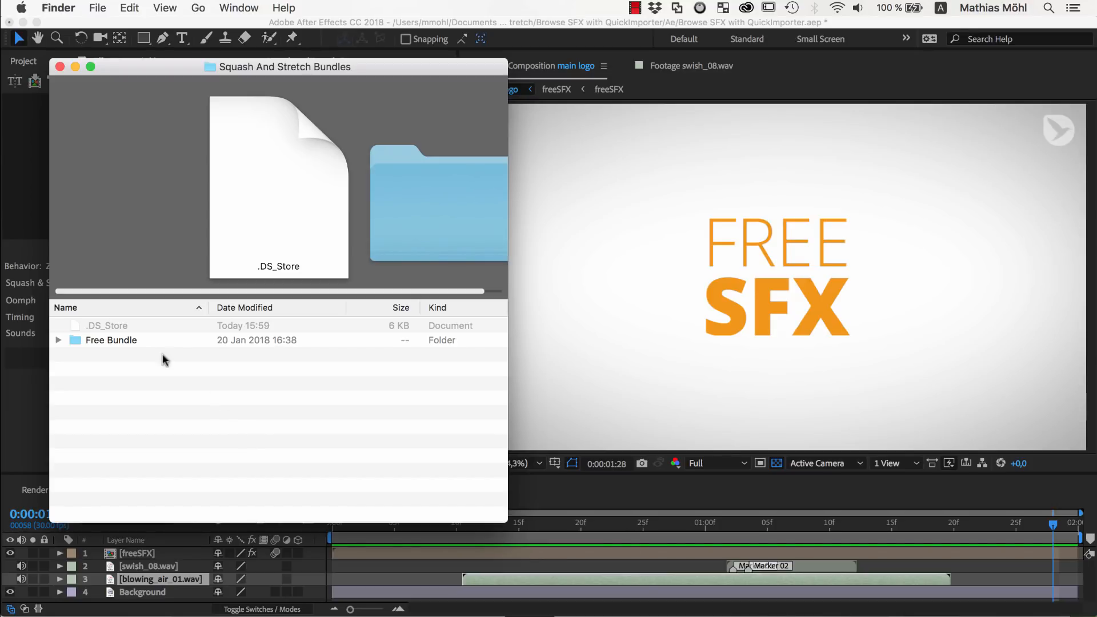
pyautogui.moveTo(137, 391)
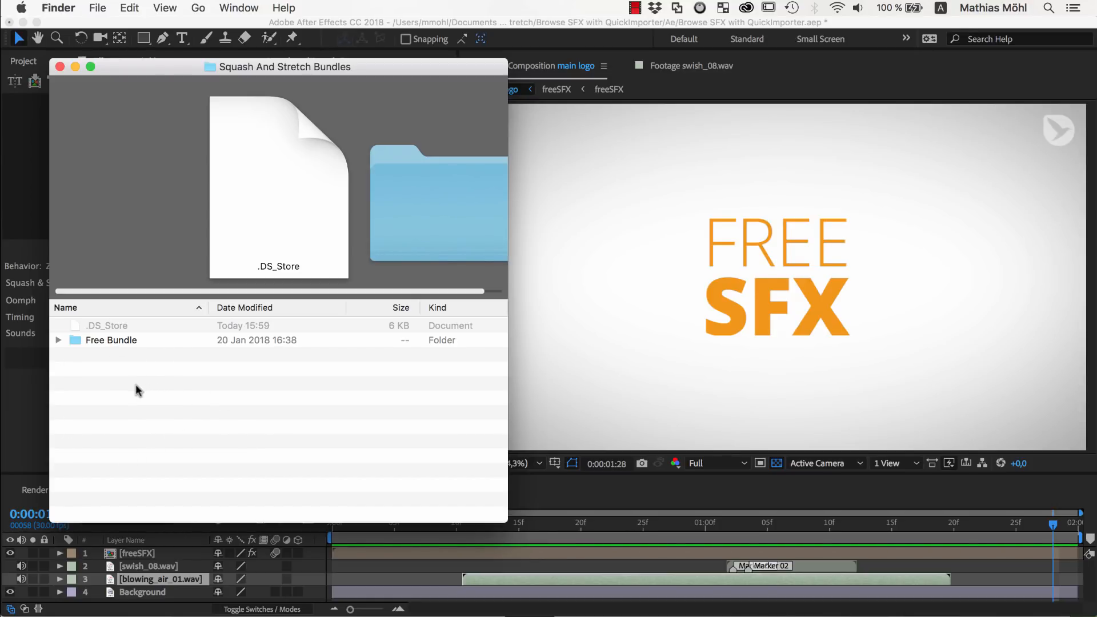
pyautogui.moveTo(119, 365)
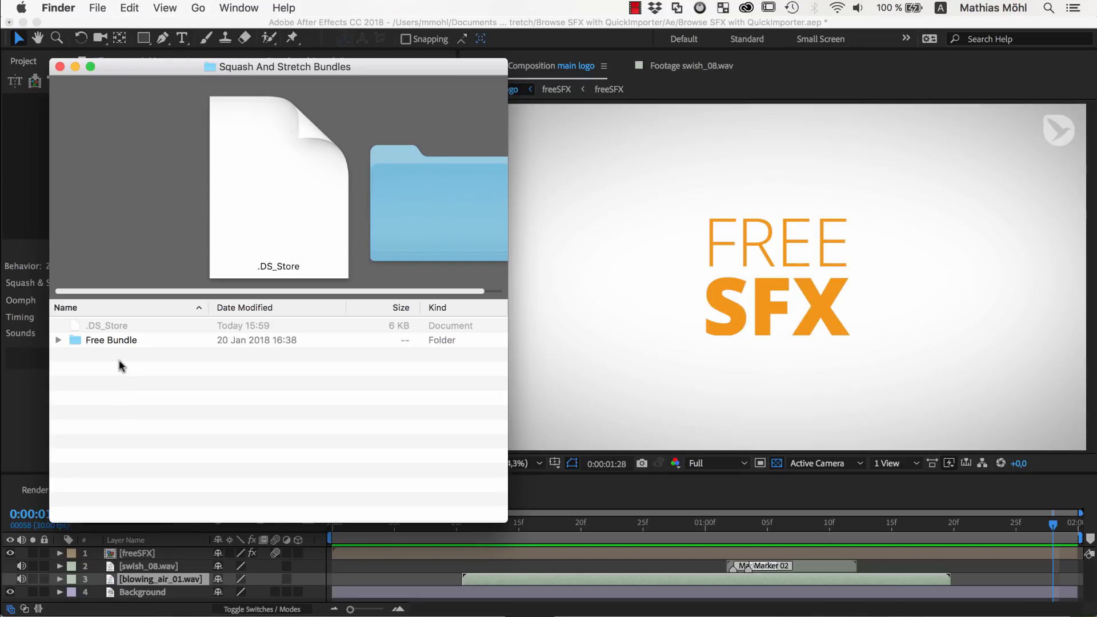
# Step: Expand Free Bundle in Finder and browse sound categories like Deform, then close the window
pyautogui.click(110, 340)
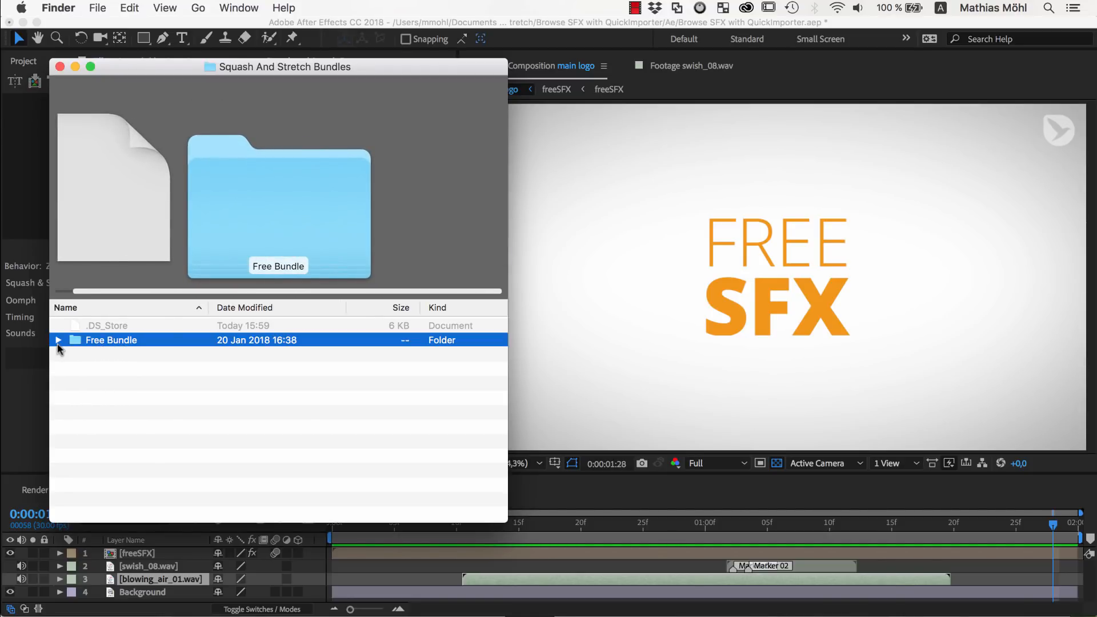
pyautogui.click(59, 340)
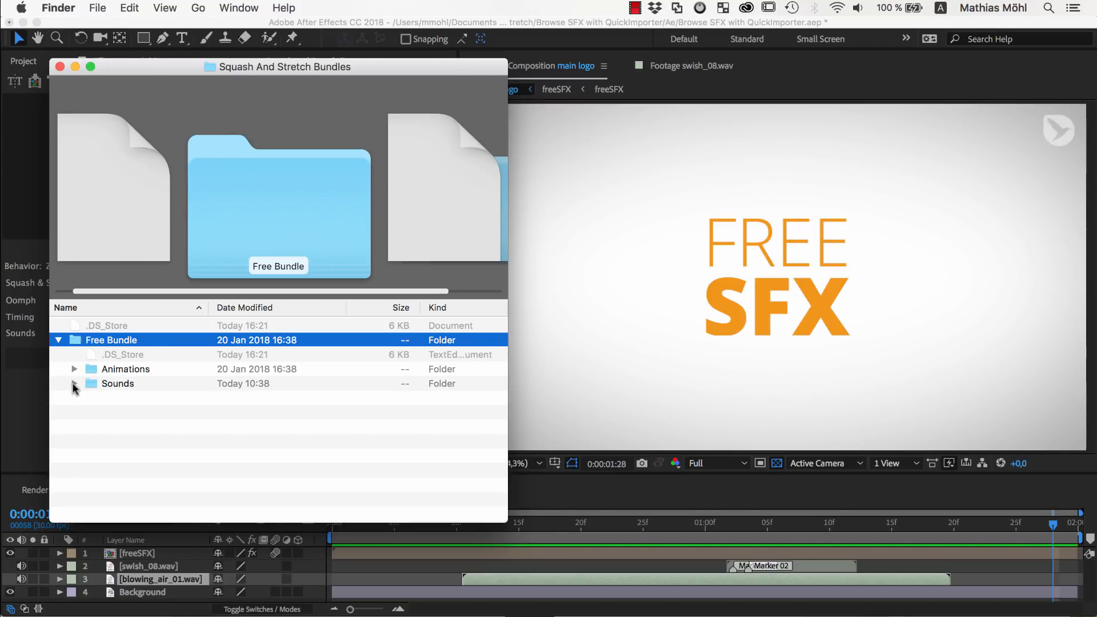
pyautogui.click(73, 384)
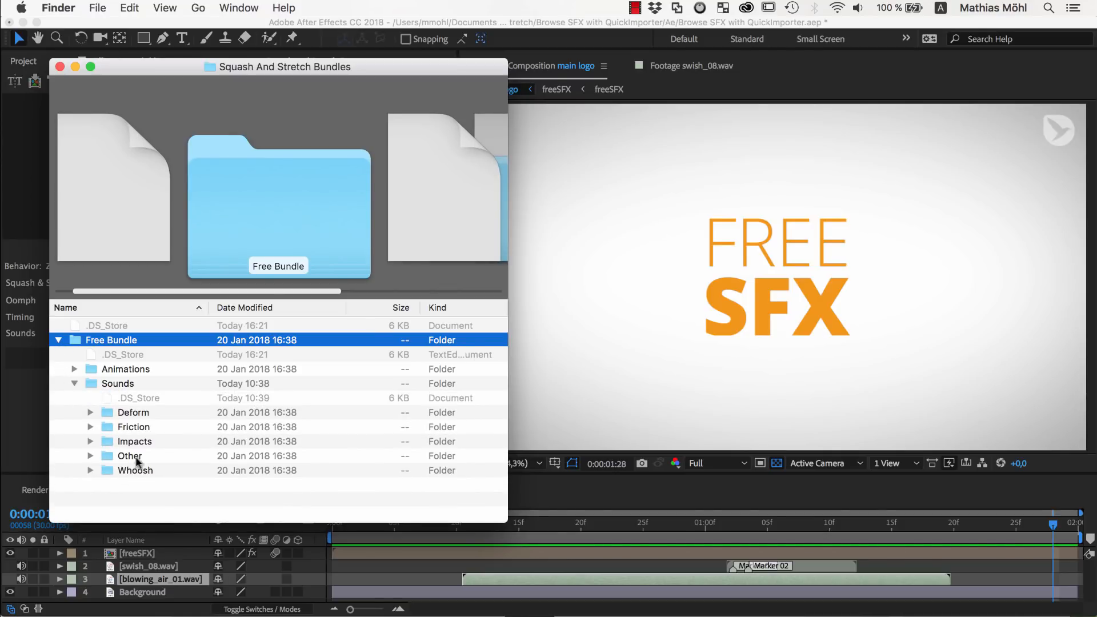
pyautogui.click(90, 413)
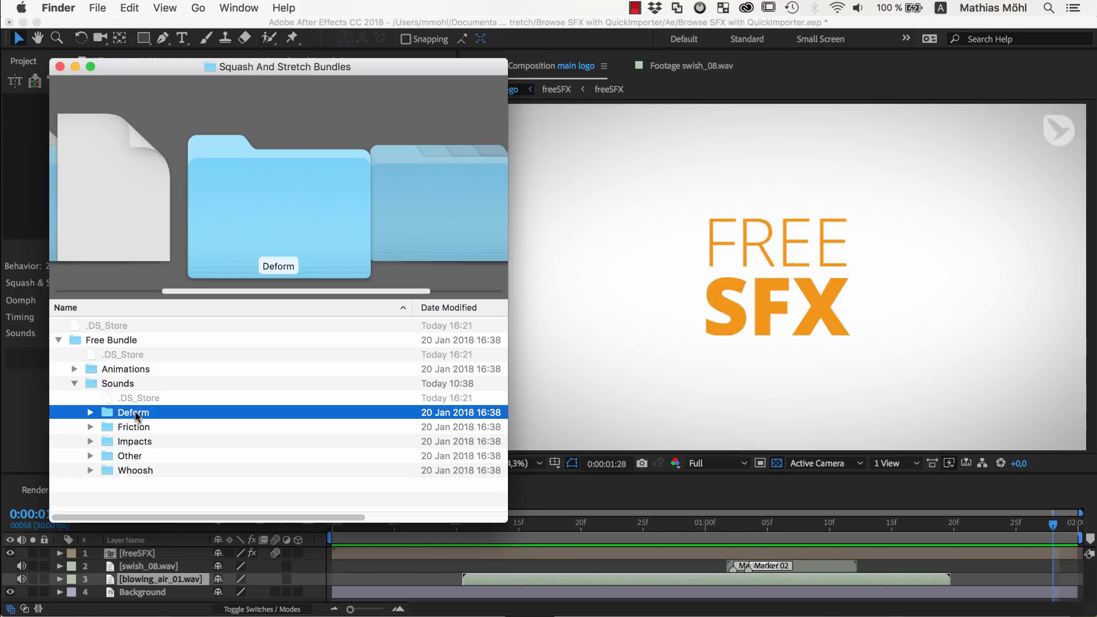
pyautogui.click(134, 441)
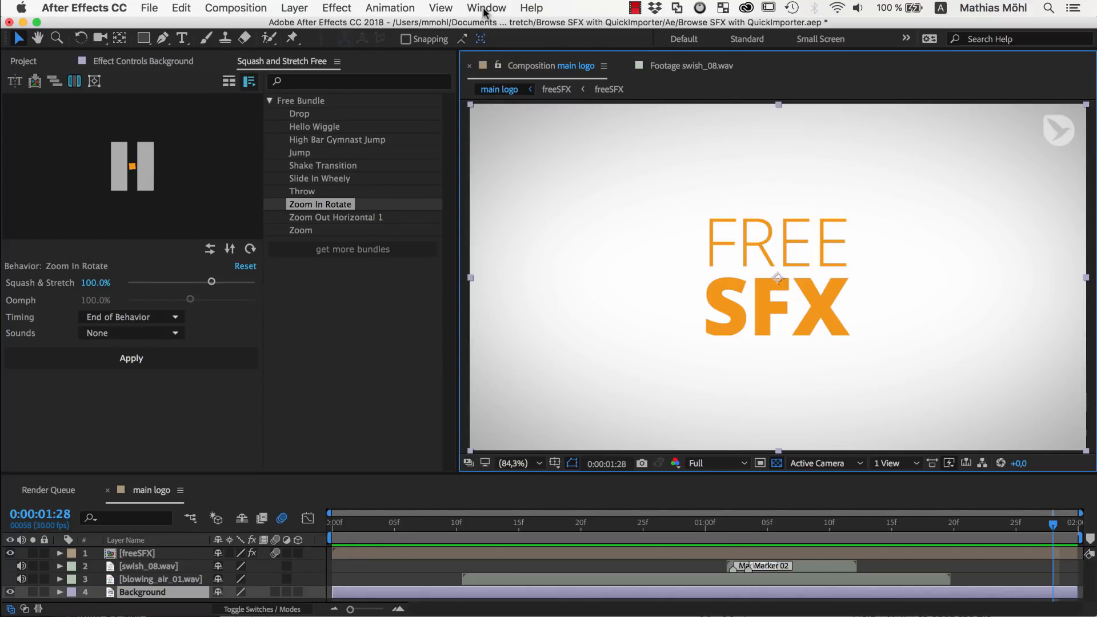
# Step: Launch QuickImporter from After Effects' Window > Extensions menu
pyautogui.click(486, 7)
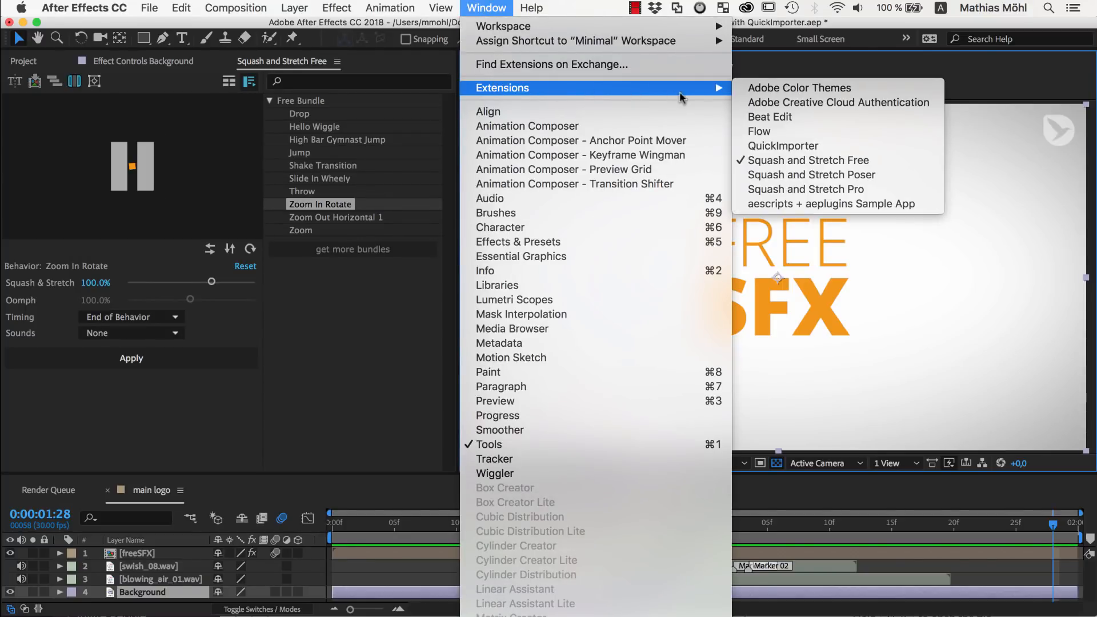
pyautogui.moveTo(783, 146)
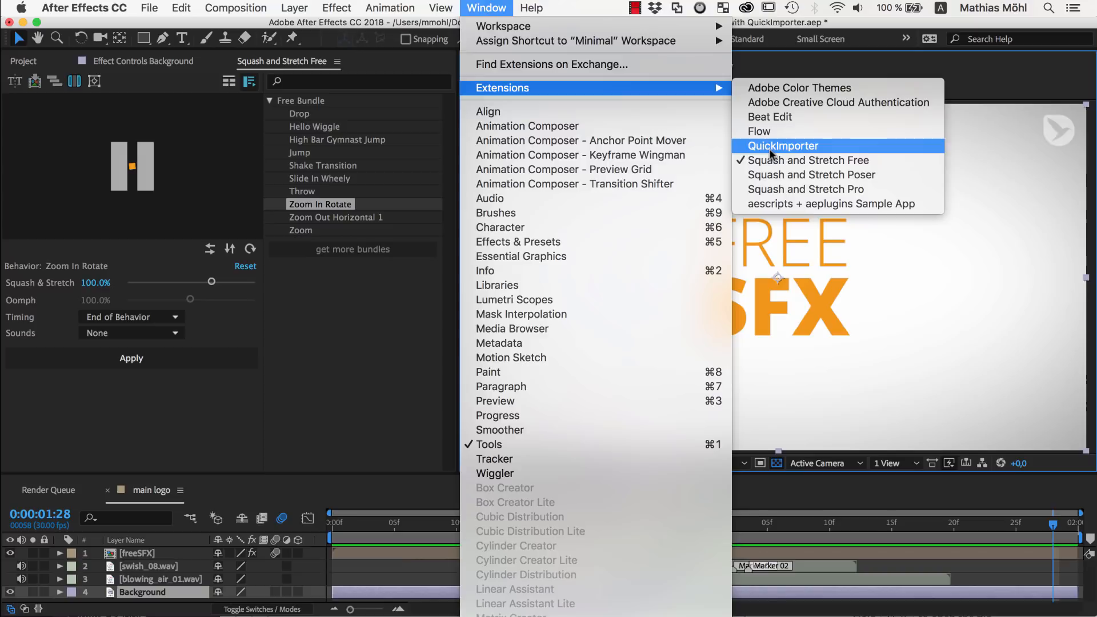
pyautogui.click(782, 146)
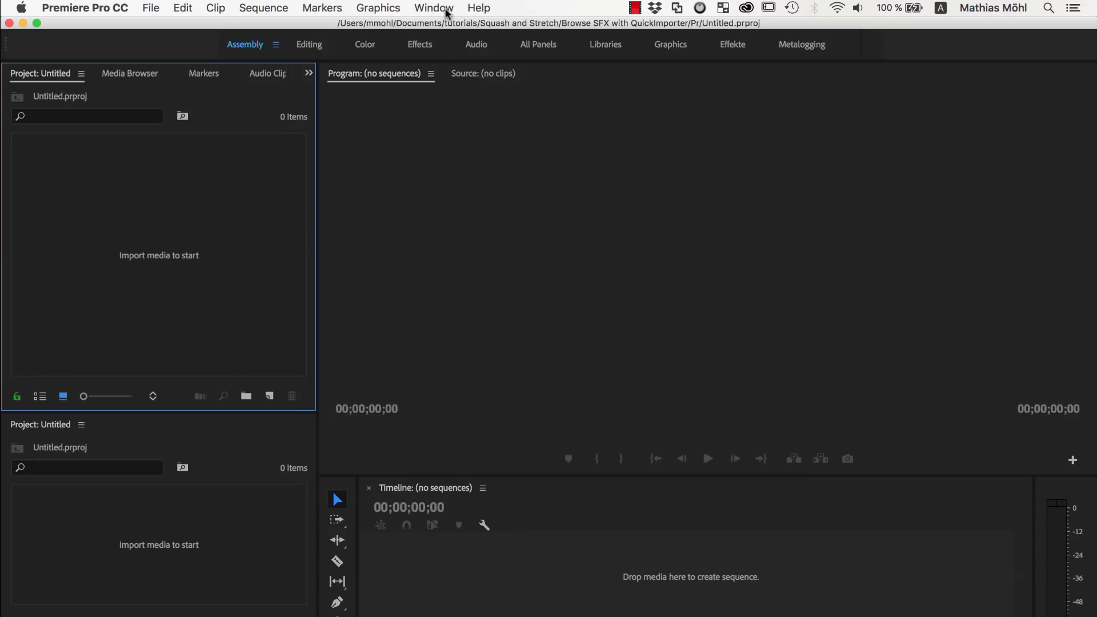
# Step: Open QuickImporter in Premiere Pro and show its recent source folders list
pyautogui.click(433, 7)
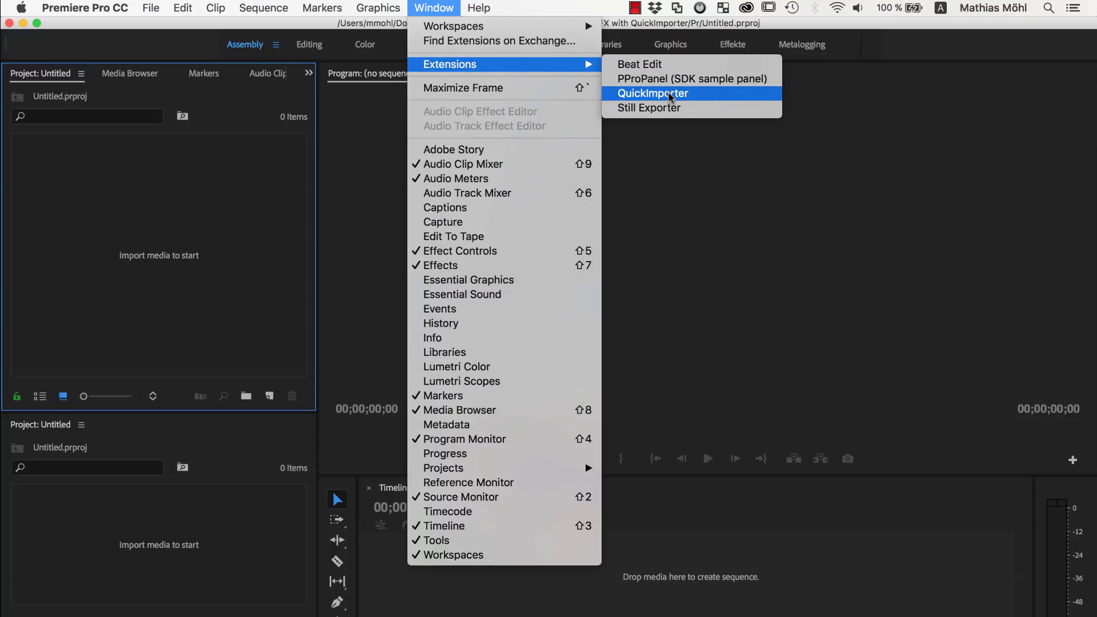
pyautogui.click(653, 93)
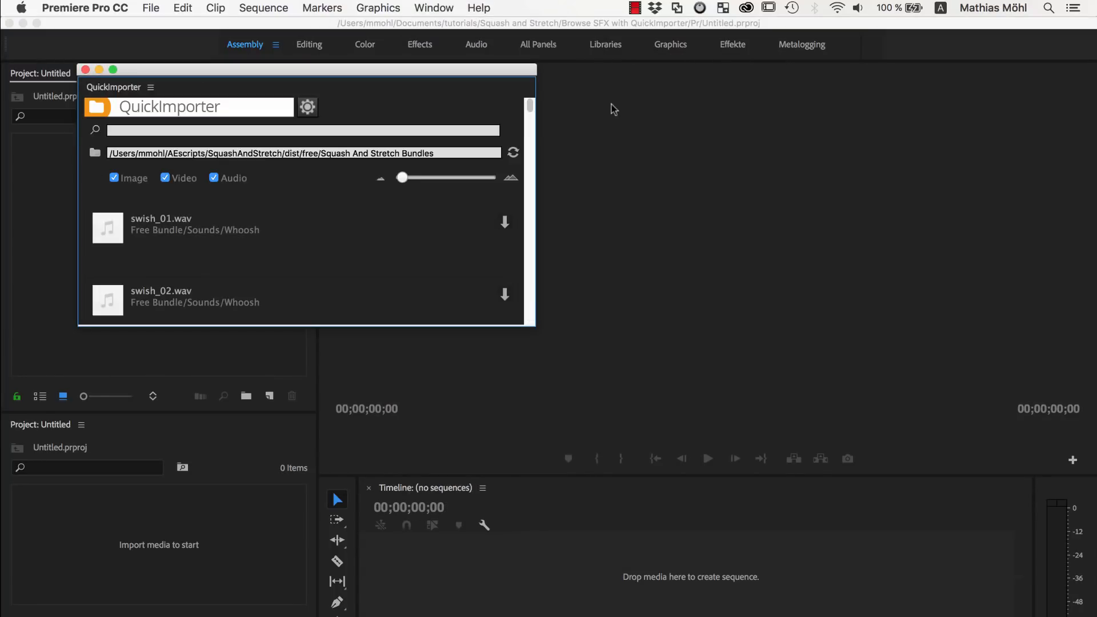
pyautogui.click(301, 152)
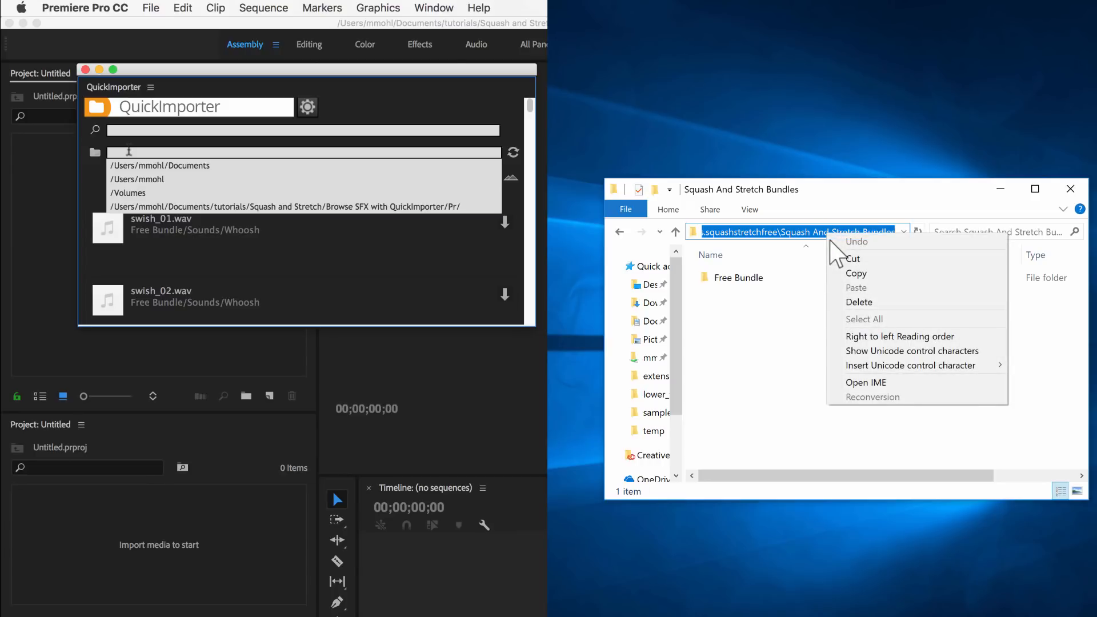
# Step: Right-click the Free Bundle folder in Finder, dismiss the menu, and return to QuickImporter
pyautogui.click(864, 319)
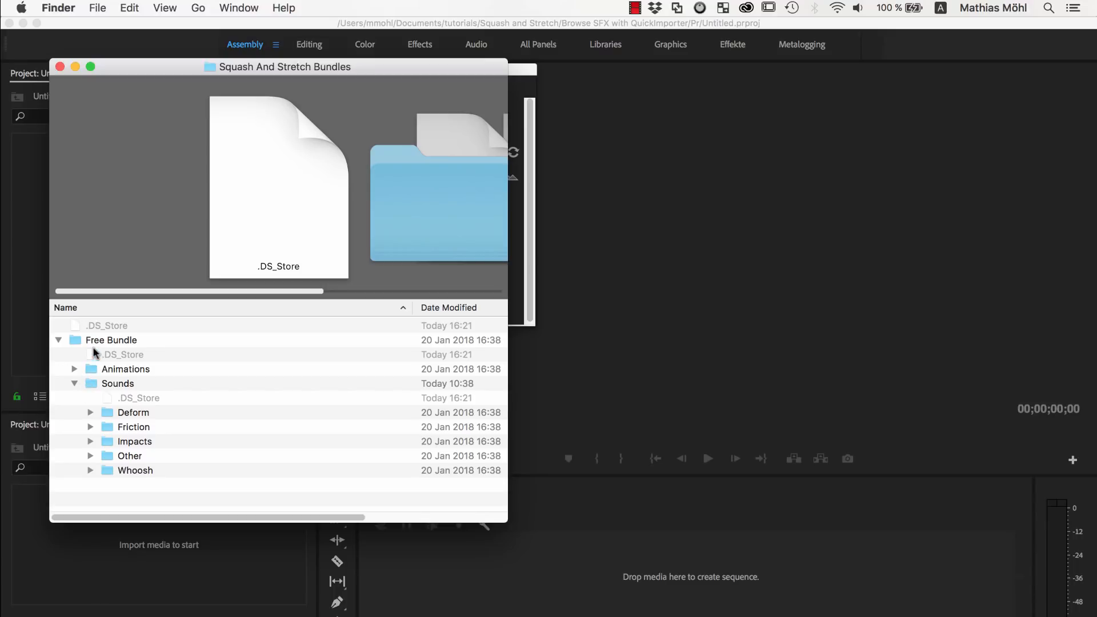
pyautogui.rightClick(110, 340)
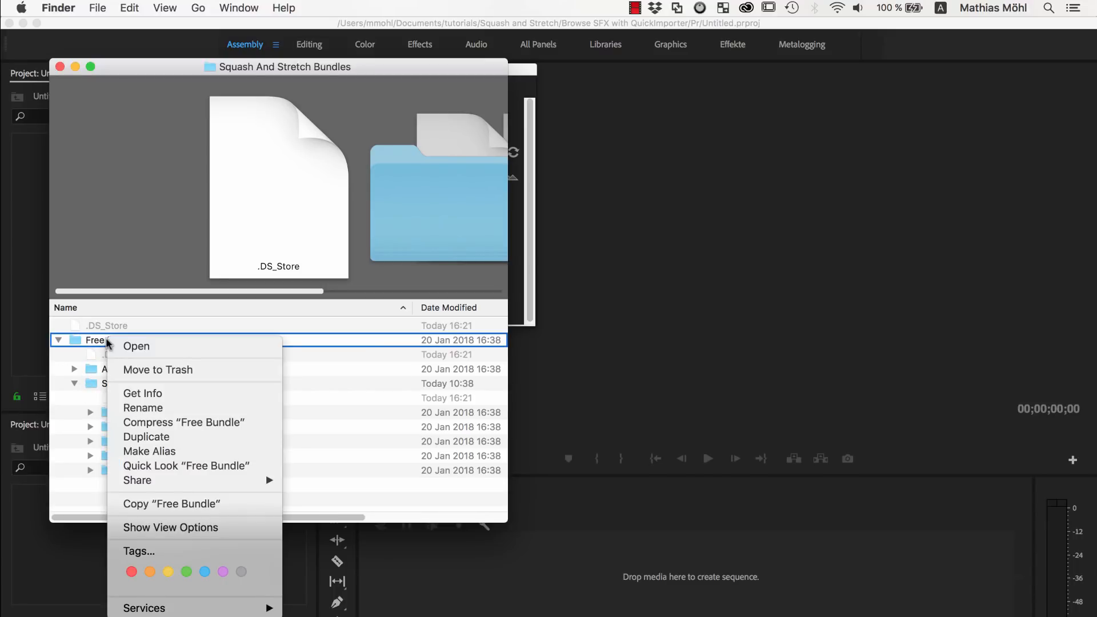
pyautogui.press('Escape')
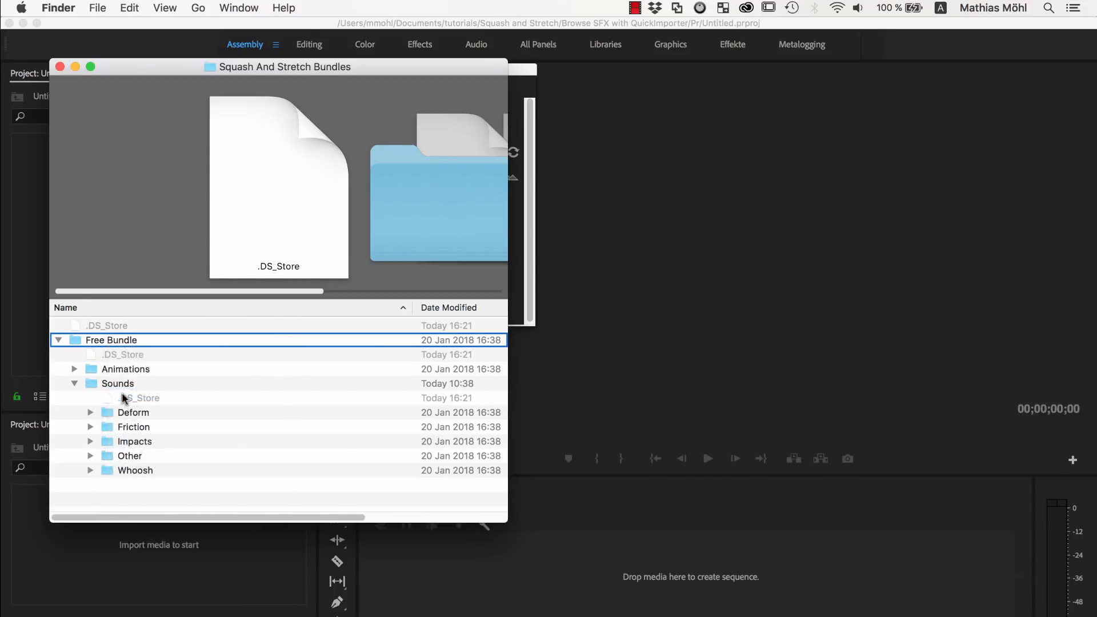
pyautogui.press('cmd+i')
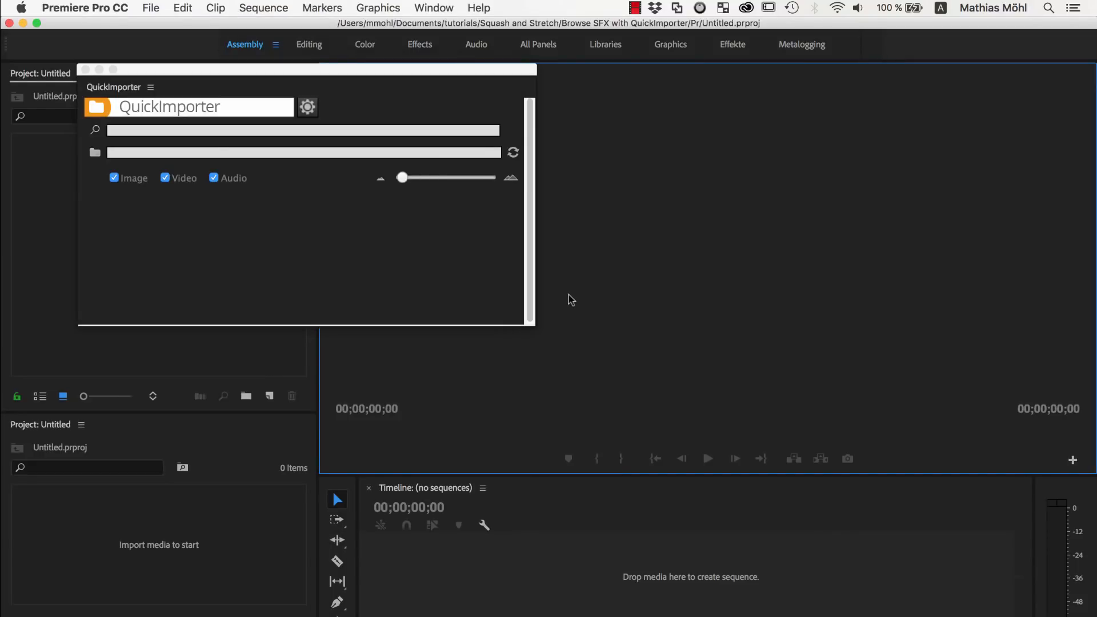
# Step: Set QuickImporter's source to the Bundles folder and preview swish_02.wav
pyautogui.click(301, 152)
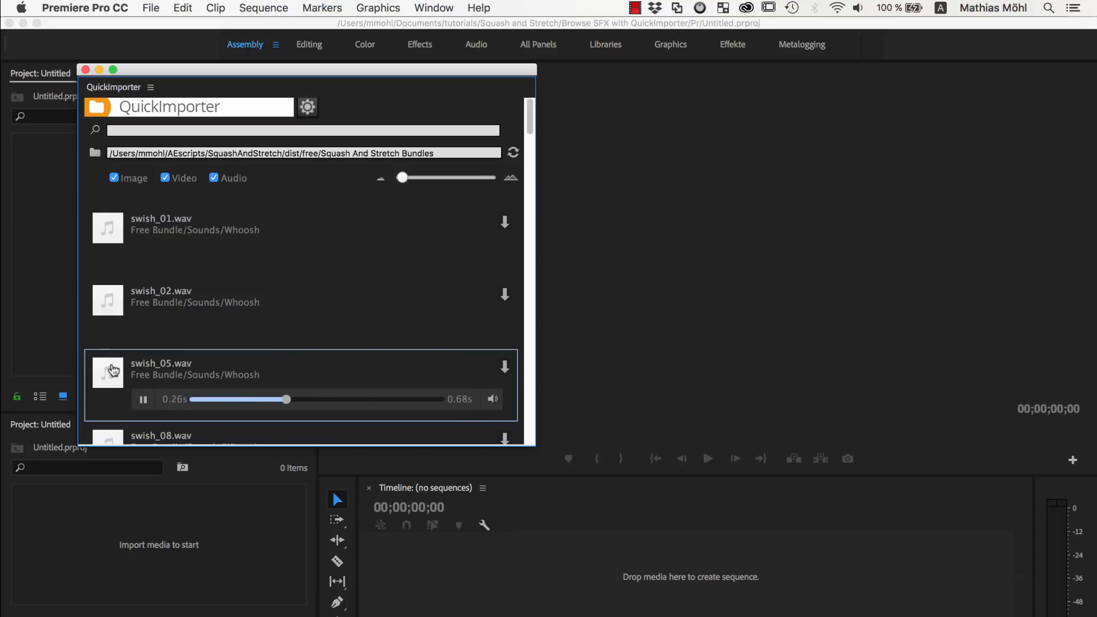
pyautogui.click(112, 303)
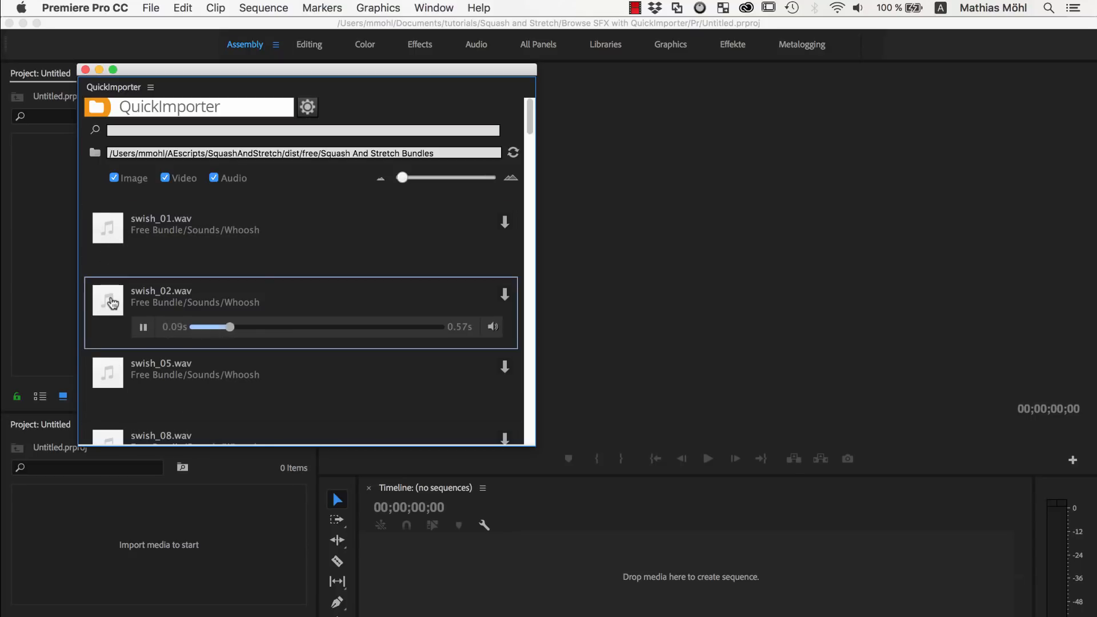
pyautogui.scroll(-3)
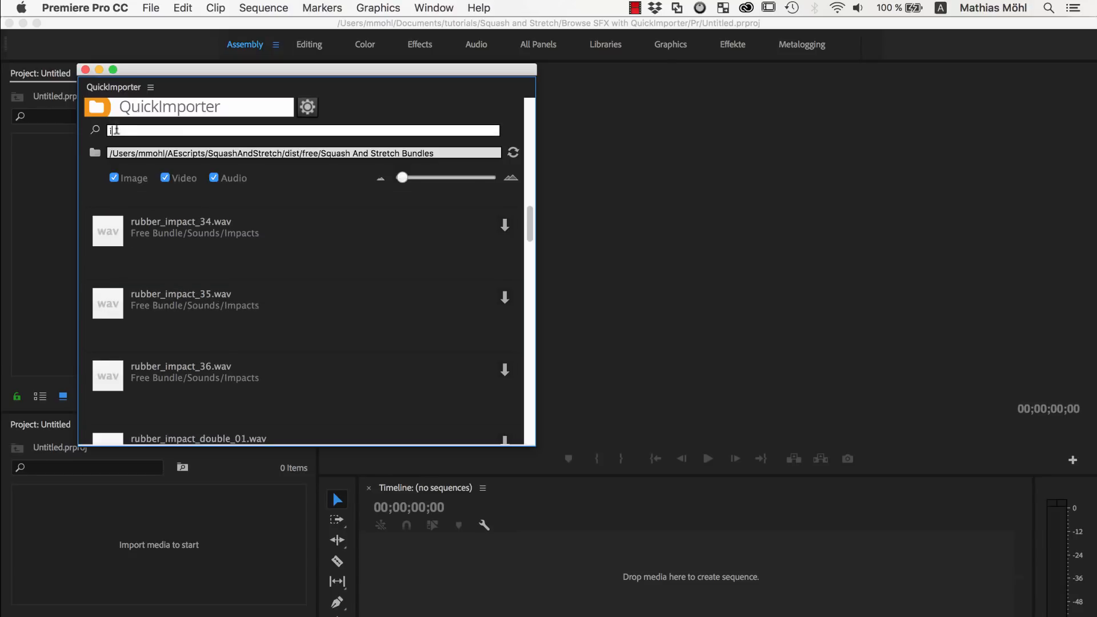
# Step: Search 'imp' for ball impacts and import ball_plastic_05.wav
pyautogui.write('imp ball')
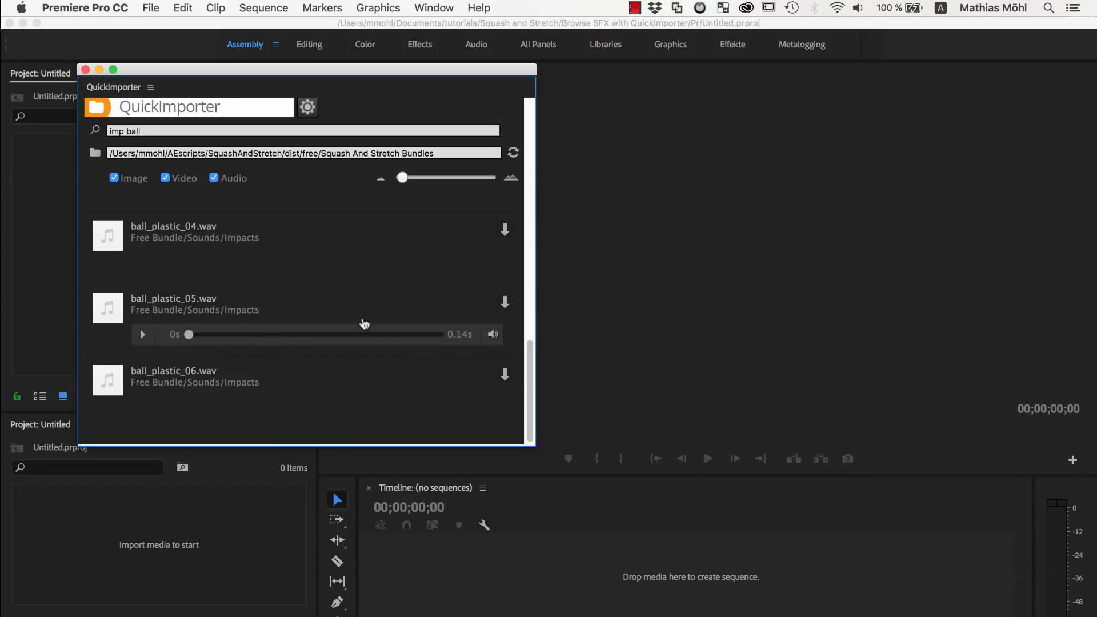
pyautogui.click(504, 230)
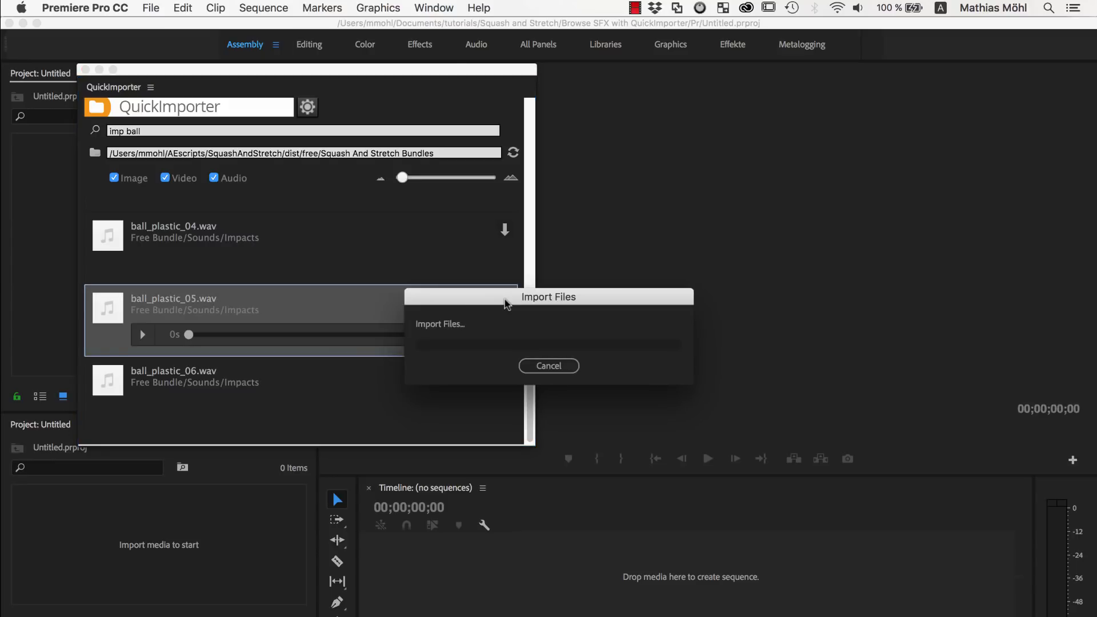